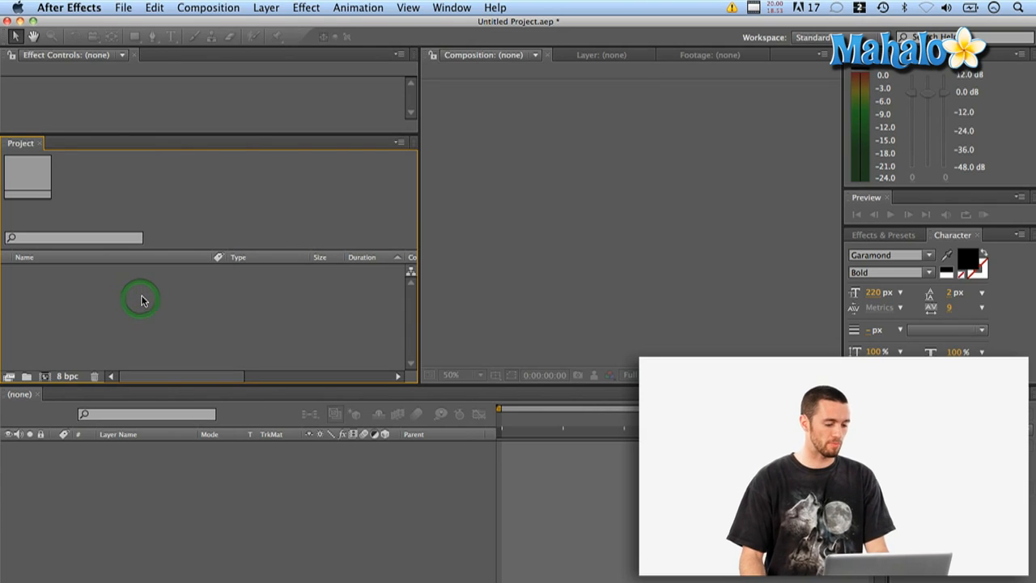
Import the clip M4H00374.mov through the Project panel's Import > File command.
right_click(141, 300)
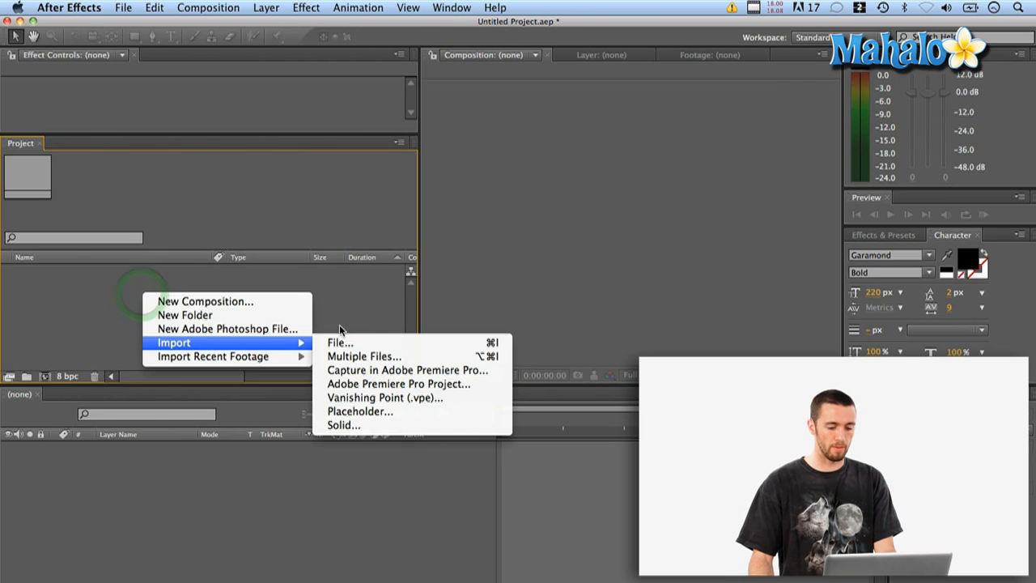
click(337, 342)
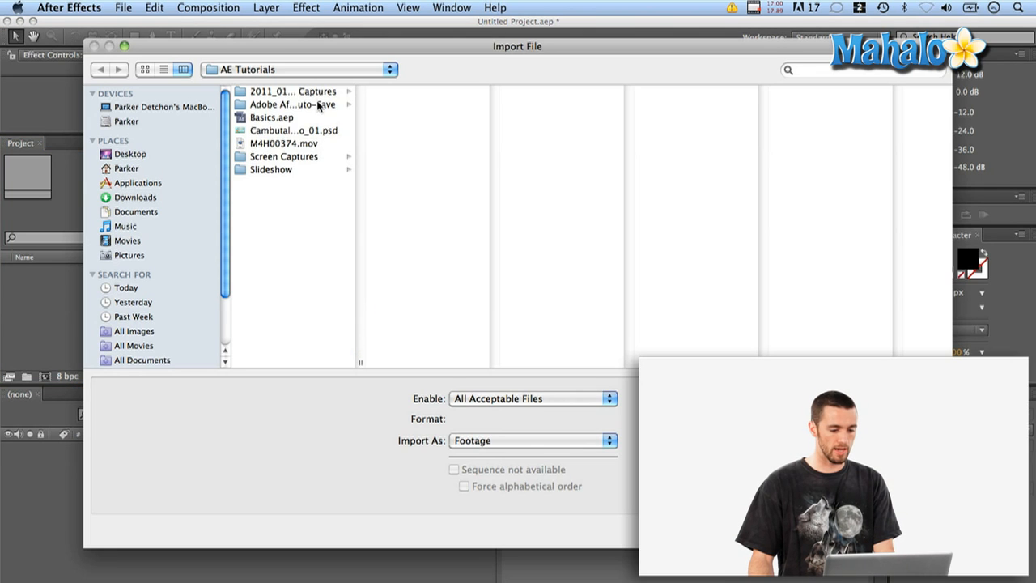
click(279, 144)
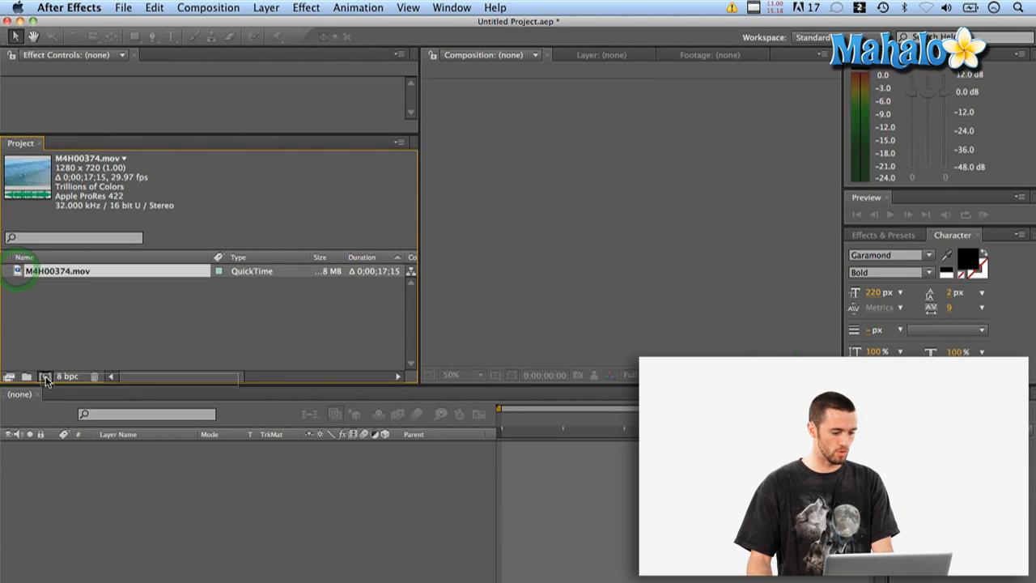
Create composition M4H00374 from the clip, scrub through it, and return to the start.
click(46, 375)
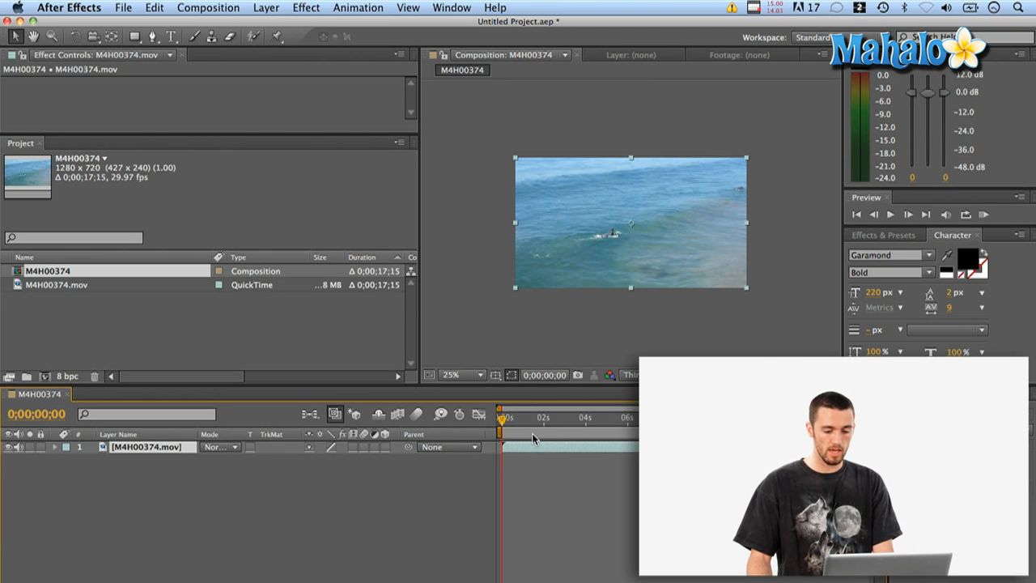
mouse_move(518, 437)
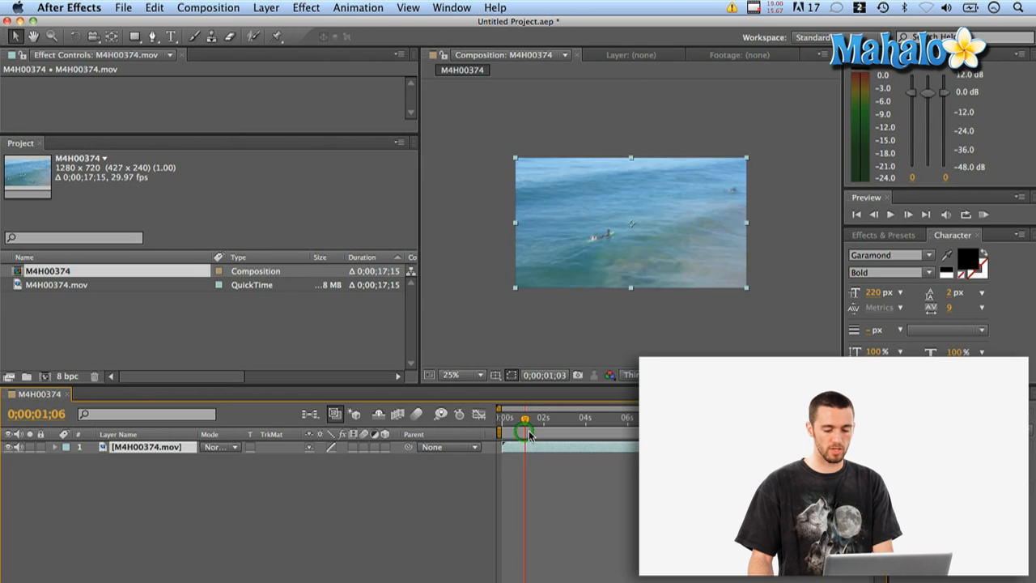
drag(525, 418, 591, 418)
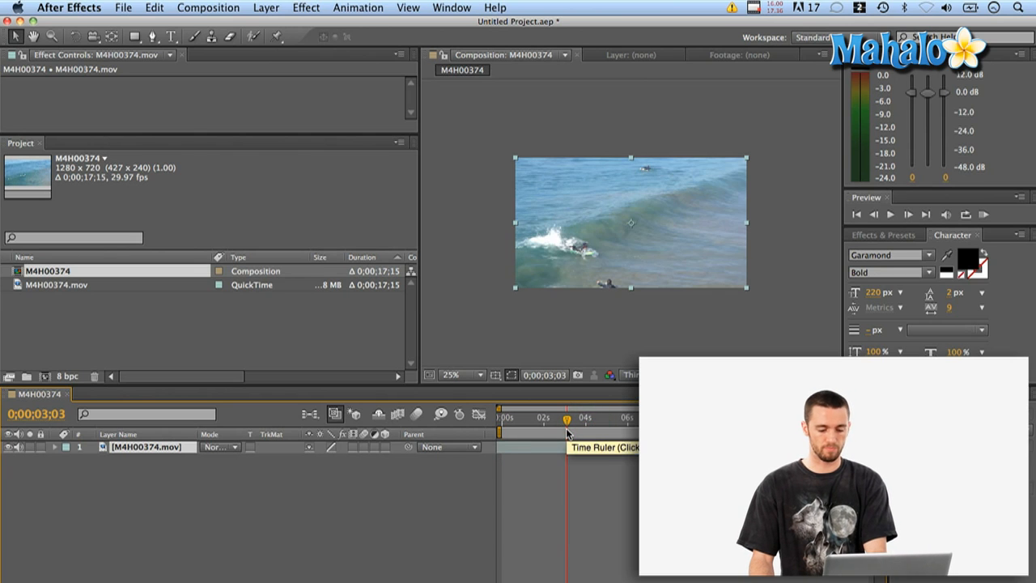
click(616, 431)
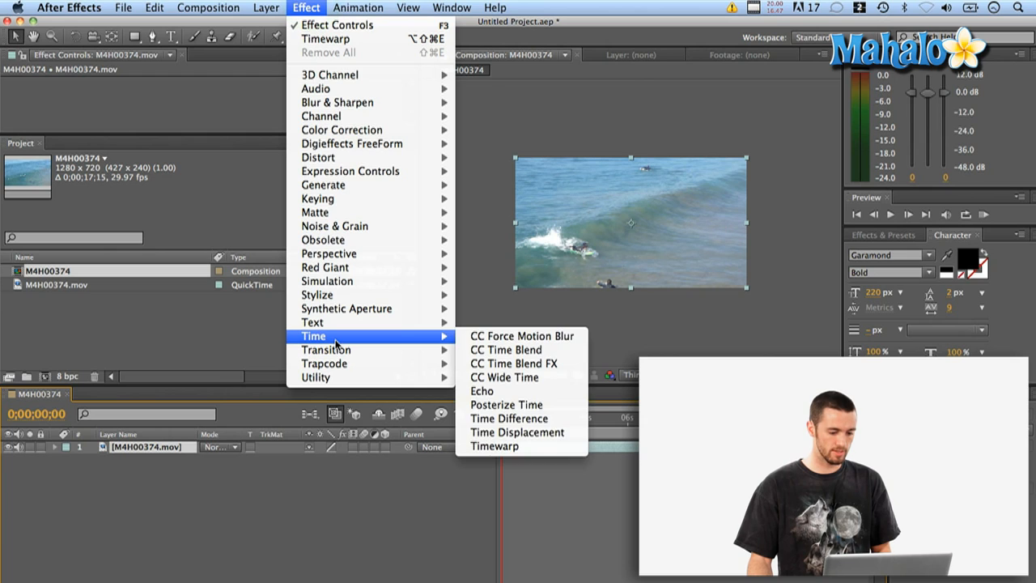
mouse_move(494, 446)
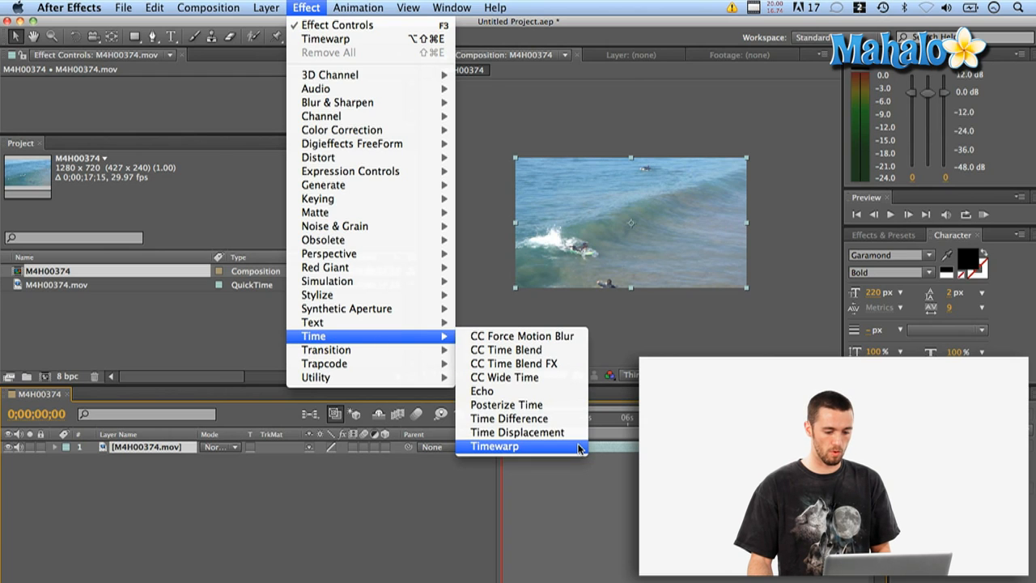
Apply Effect > Time > Timewarp to the M4H00374 clip layer.
click(494, 447)
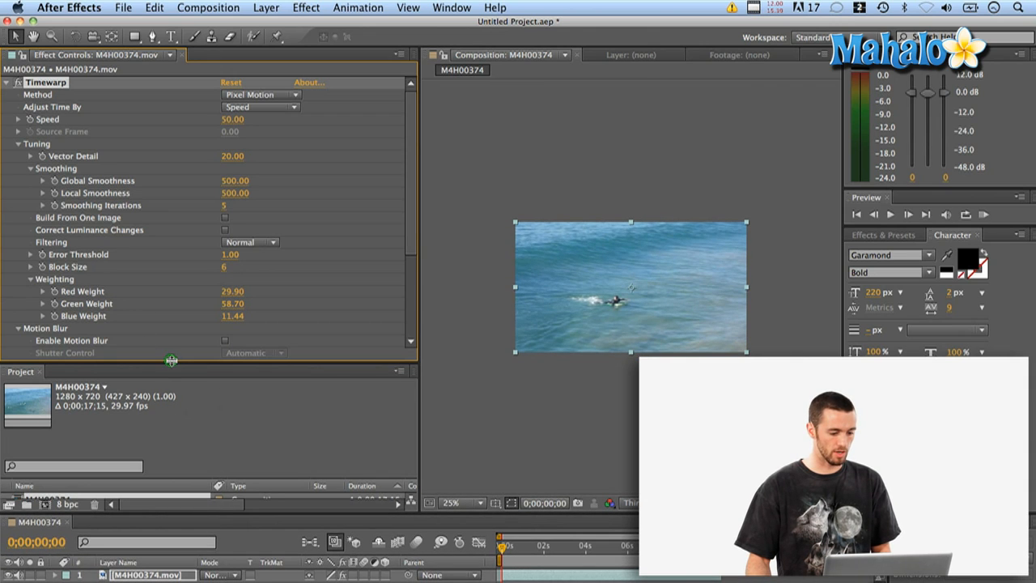
Collapse the Timewarp Tuning and Motion Blur groups in Effect Controls.
scroll(down, 3)
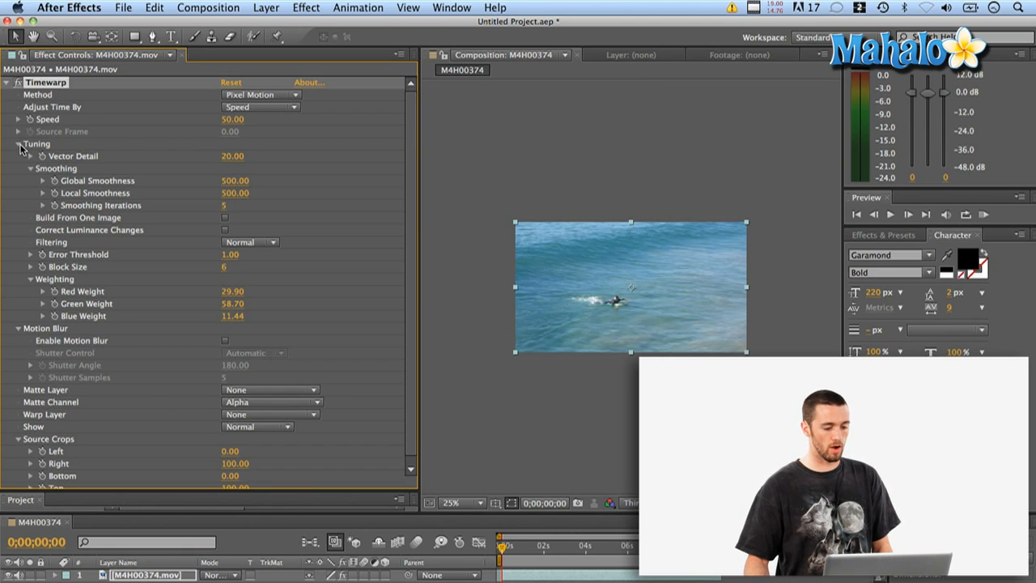
click(18, 144)
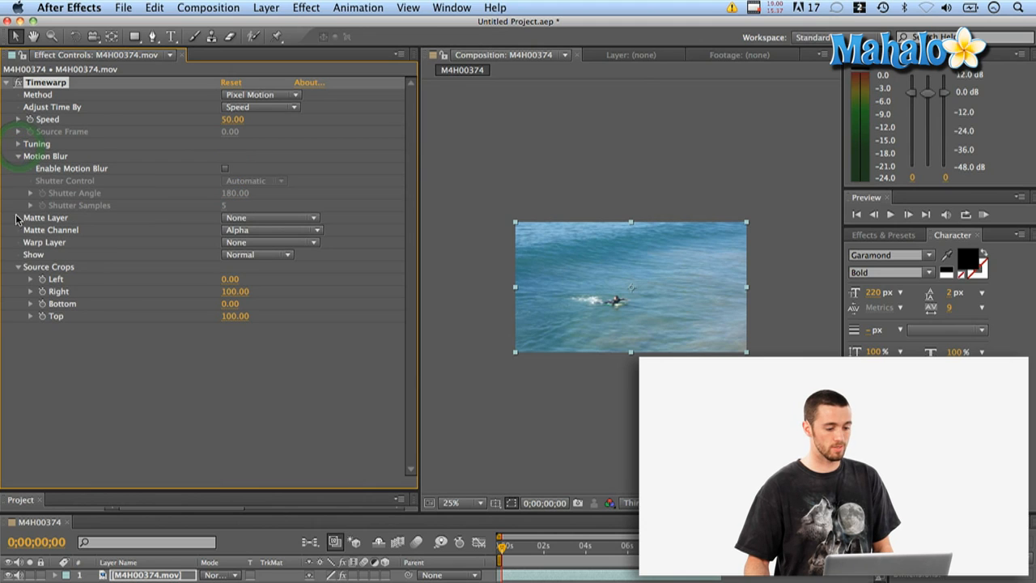
click(17, 155)
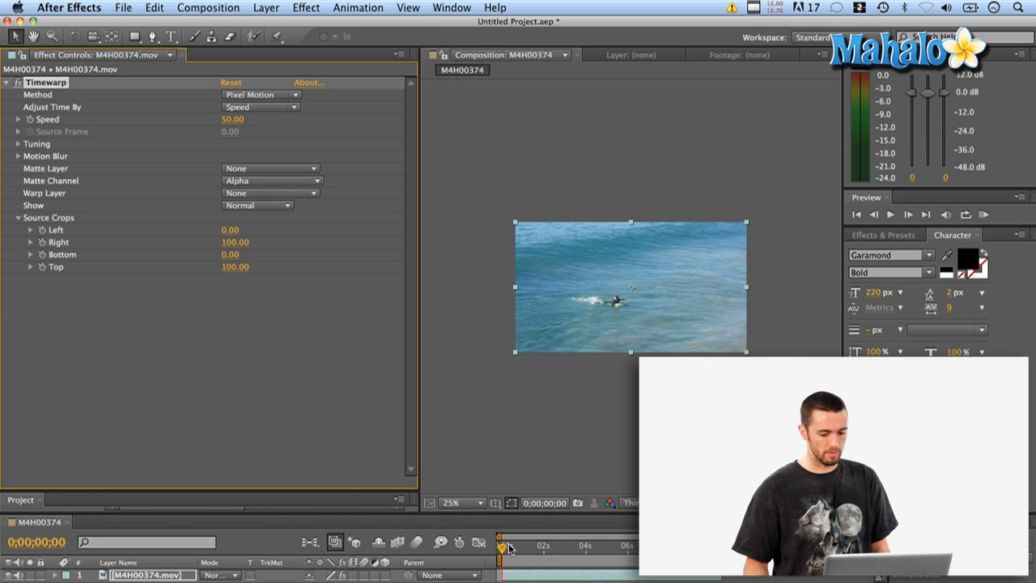
mouse_move(503, 549)
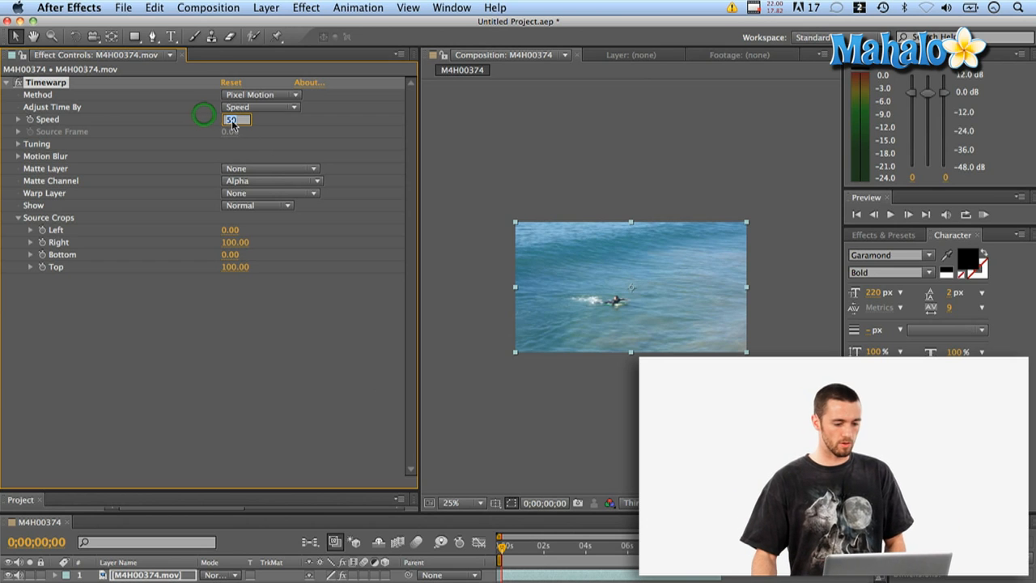
Set Timewarp Speed to 100 with a keyframe at 0:00, then scrub past three seconds.
text(100.00)
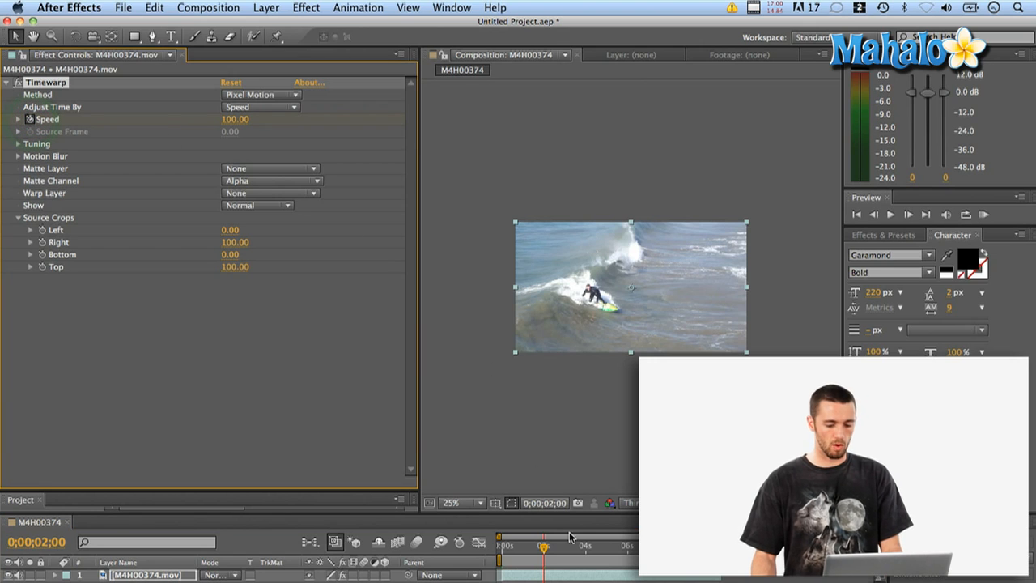
mouse_move(543, 547)
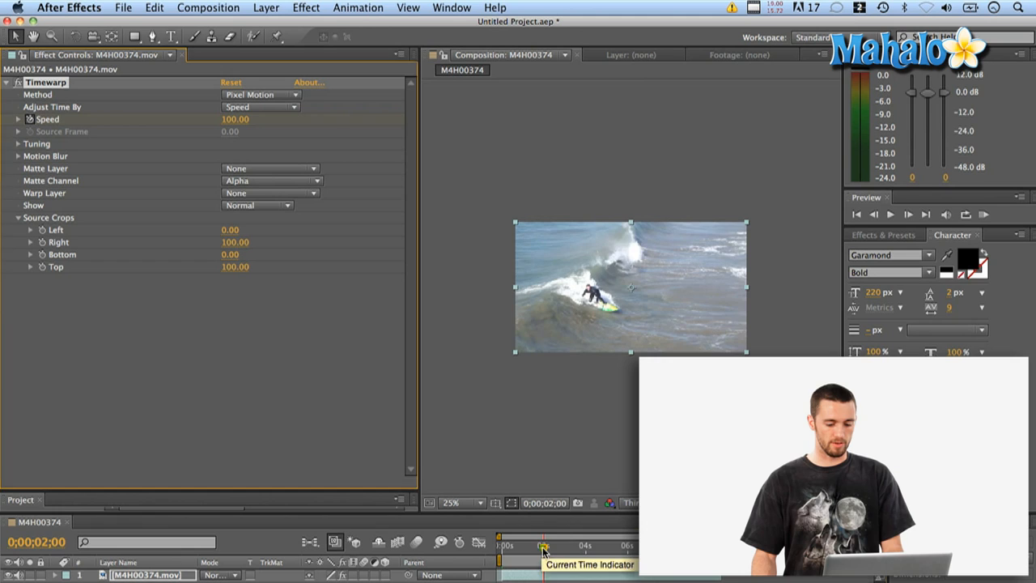
drag(542, 547, 525, 551)
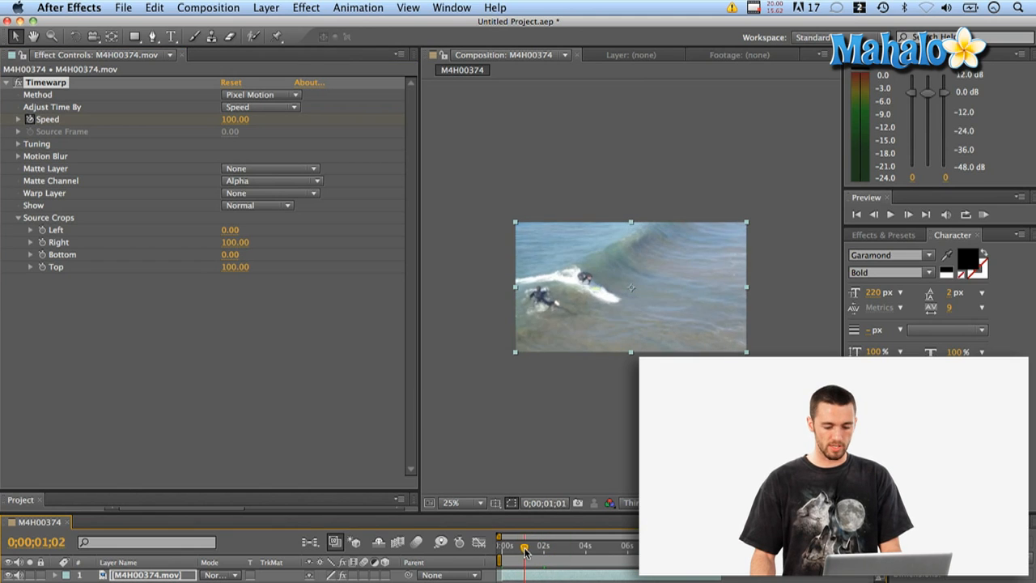
drag(525, 548, 549, 548)
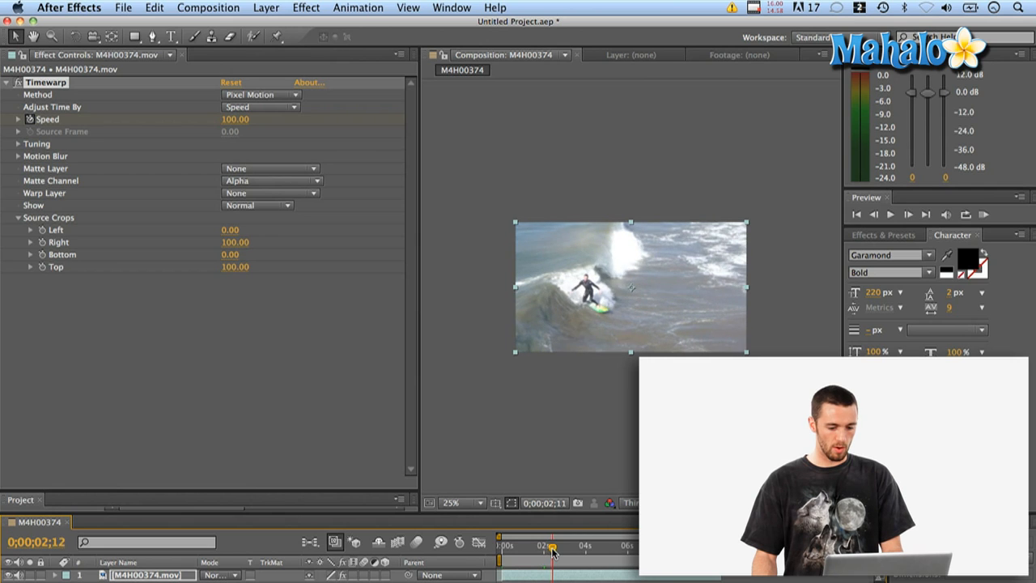
drag(553, 549, 577, 549)
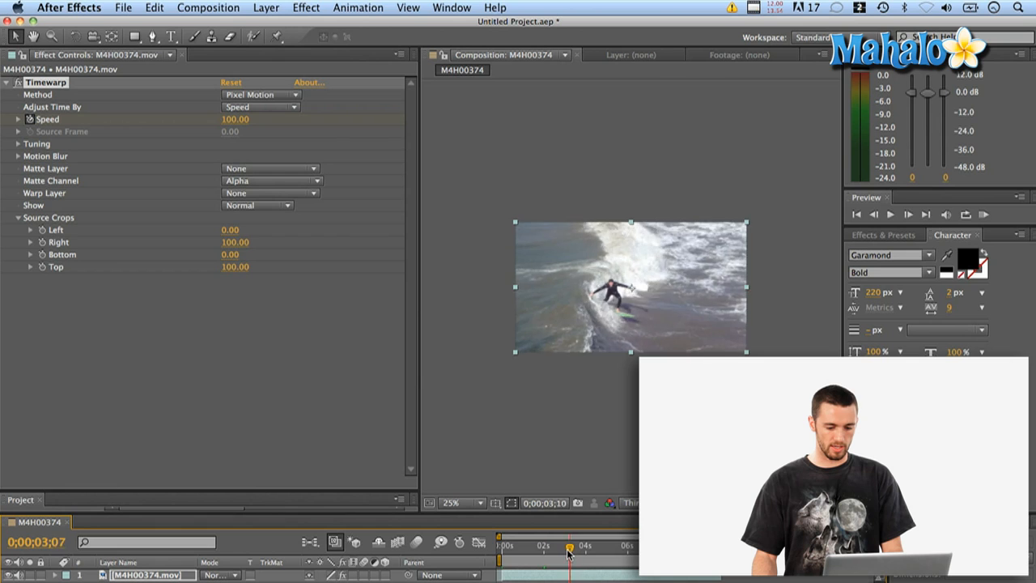
drag(569, 555, 551, 555)
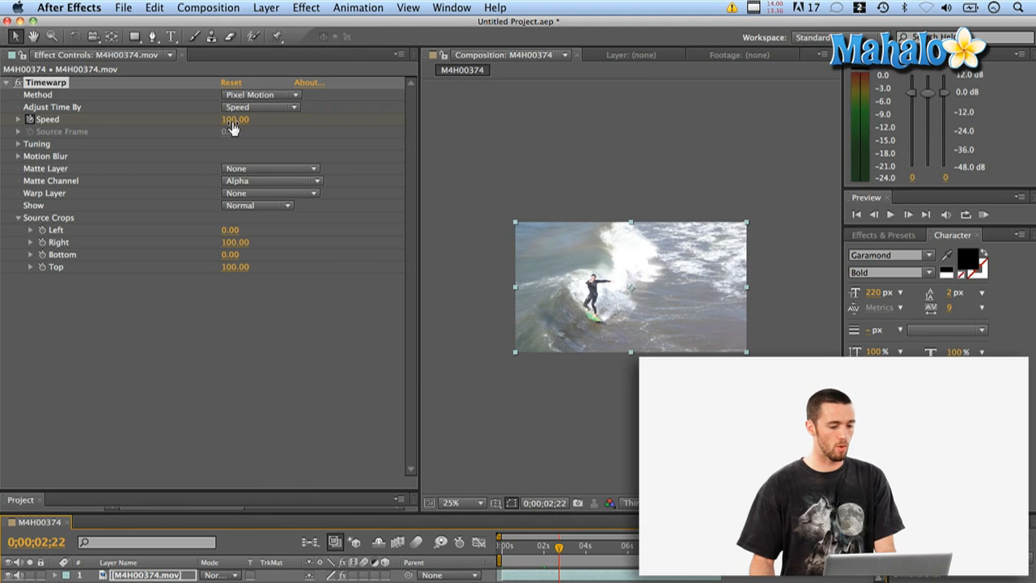
Change Speed to 20 at 0;00;02;22 and scrub to preview the slowdown.
click(235, 119)
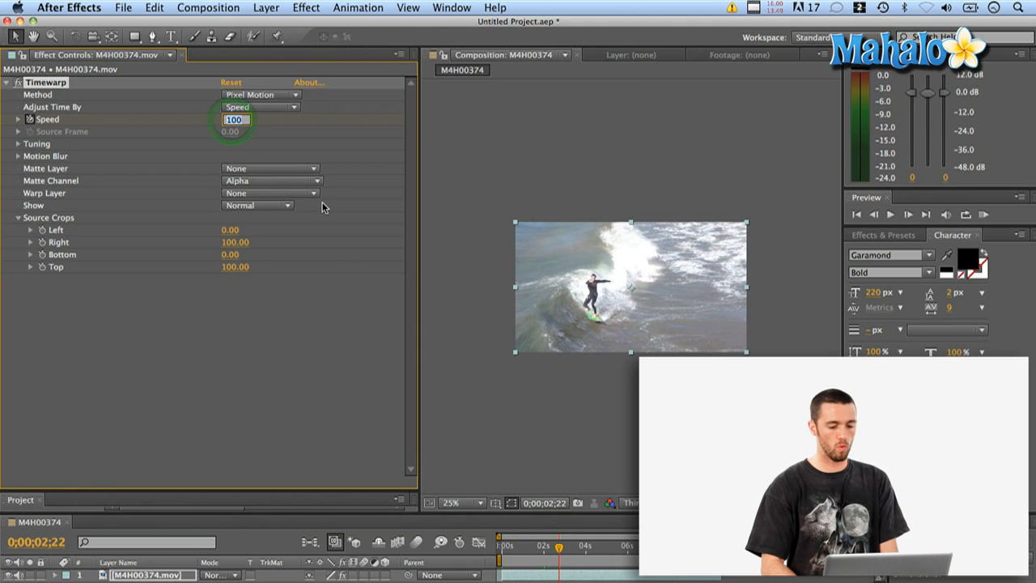
text(20.)
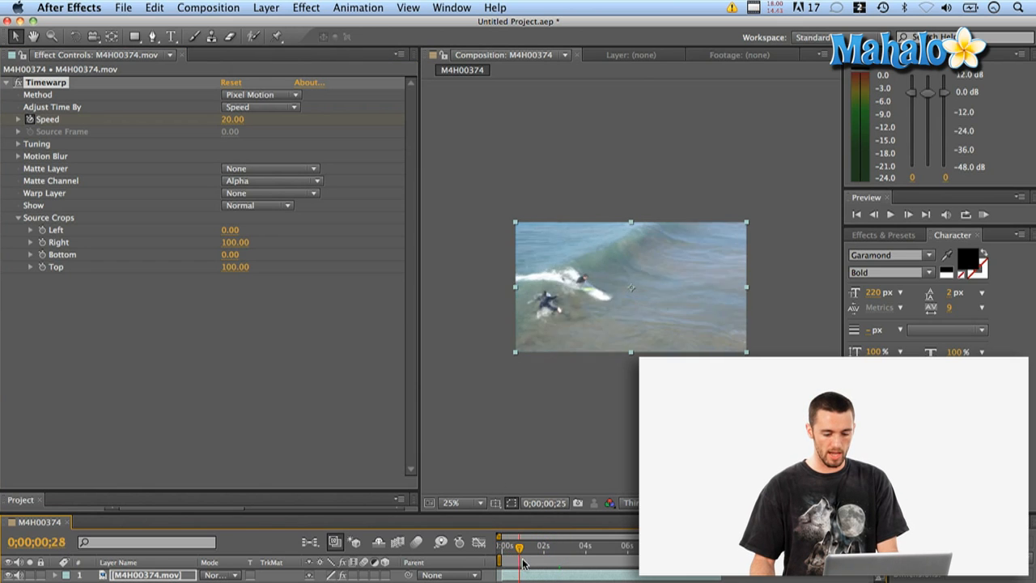
drag(518, 549, 555, 549)
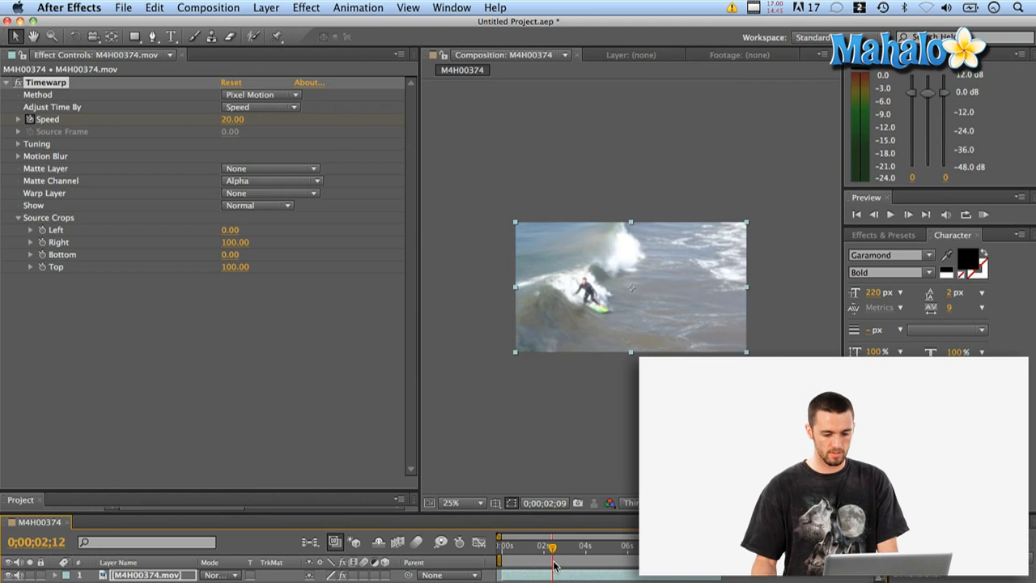
drag(555, 566, 571, 566)
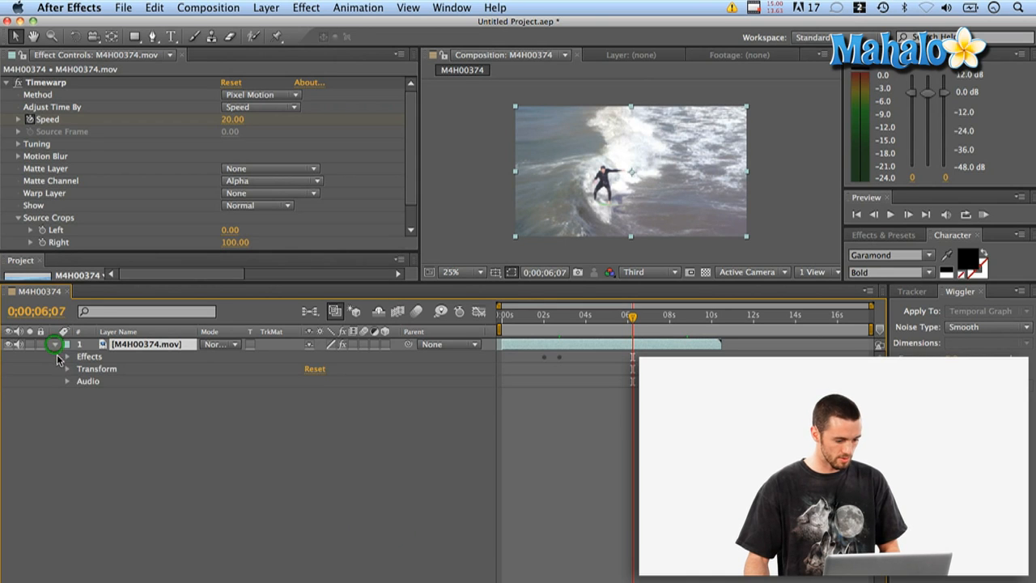
Reveal Timewarp in the timeline and add a Speed keyframe of 300 at 0;00;09;11.
click(67, 356)
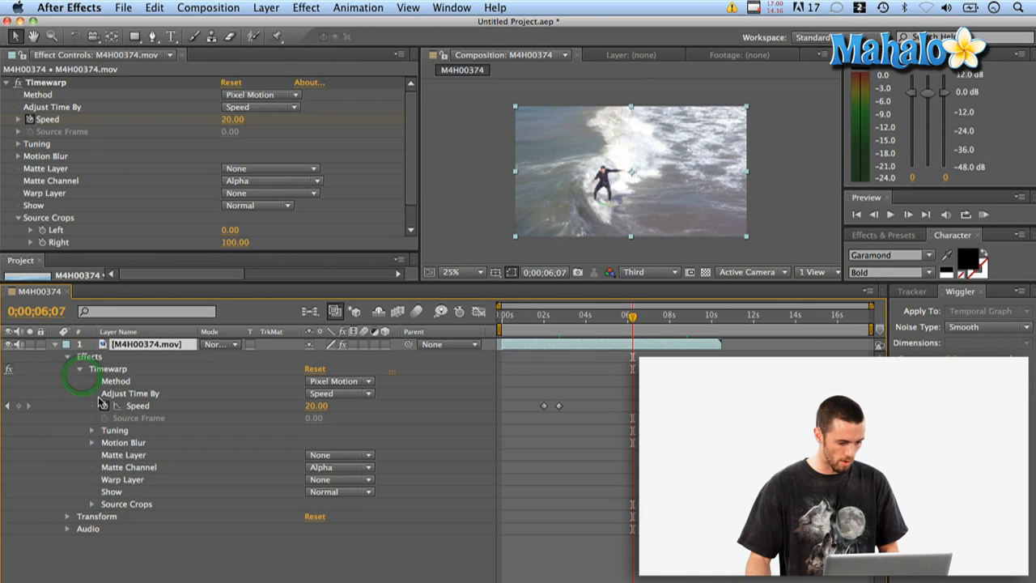
mouse_move(545, 336)
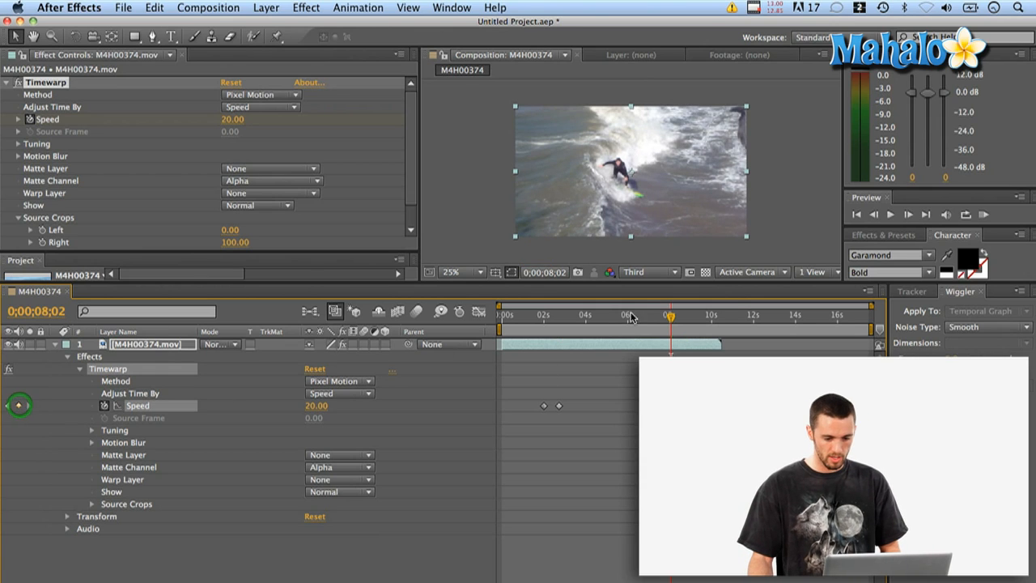
click(674, 314)
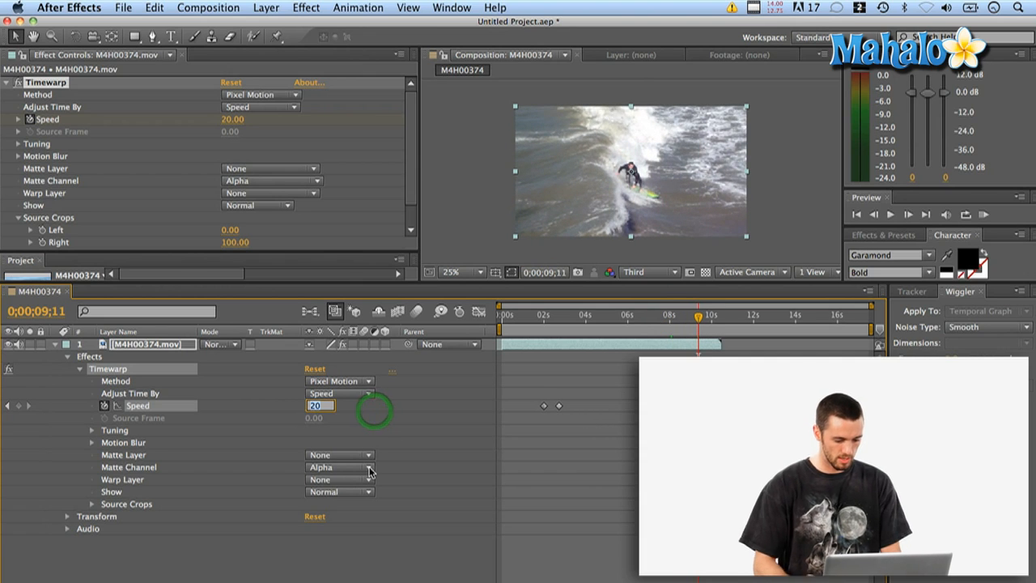
text(300.00)
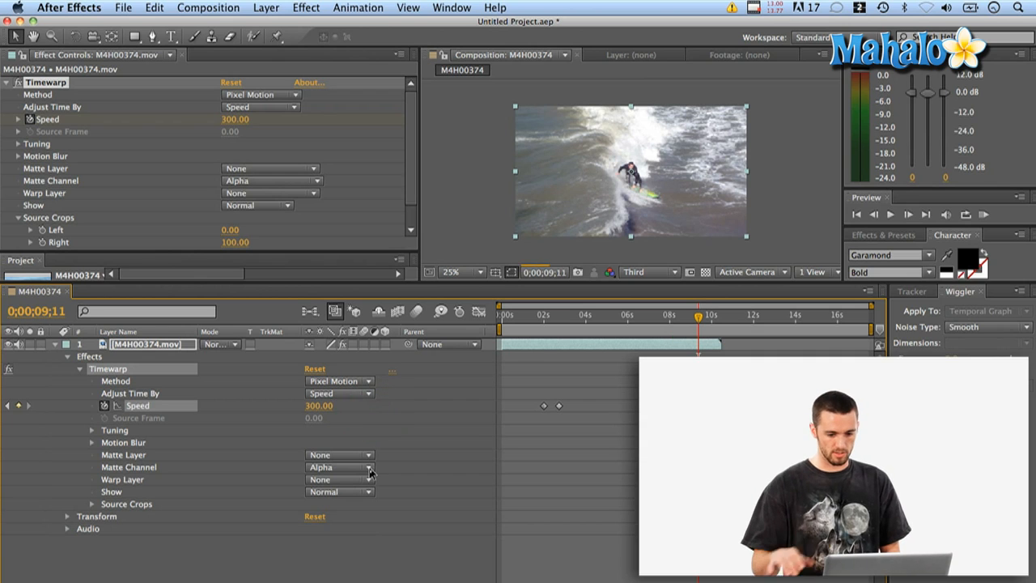